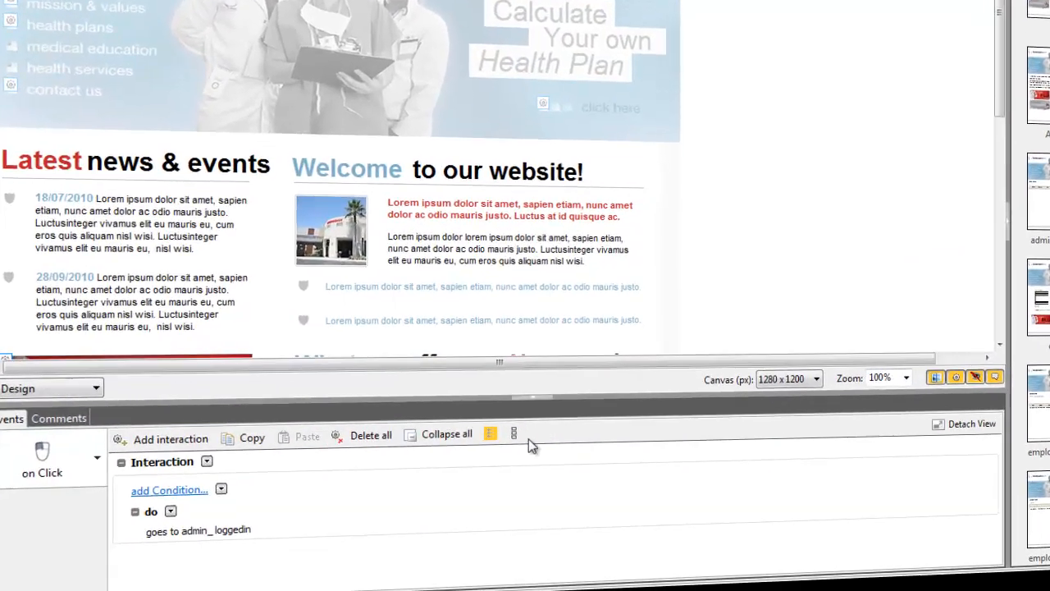
Add a 'when' condition Input_1 = "Jim" to the Home screen's login click event
left_click(169, 489)
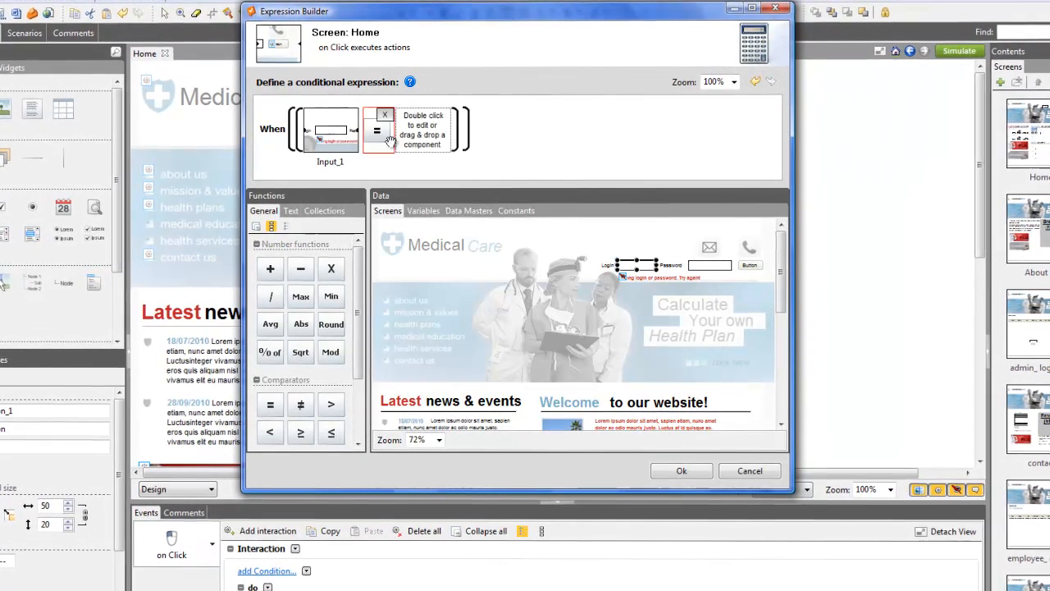
type("Jim")
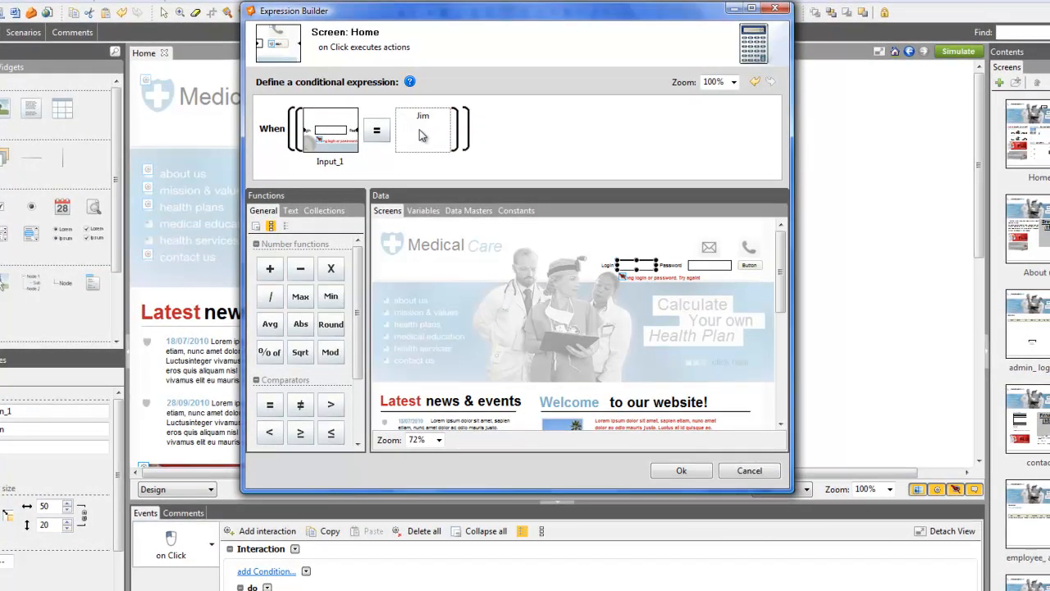
left_click(680, 469)
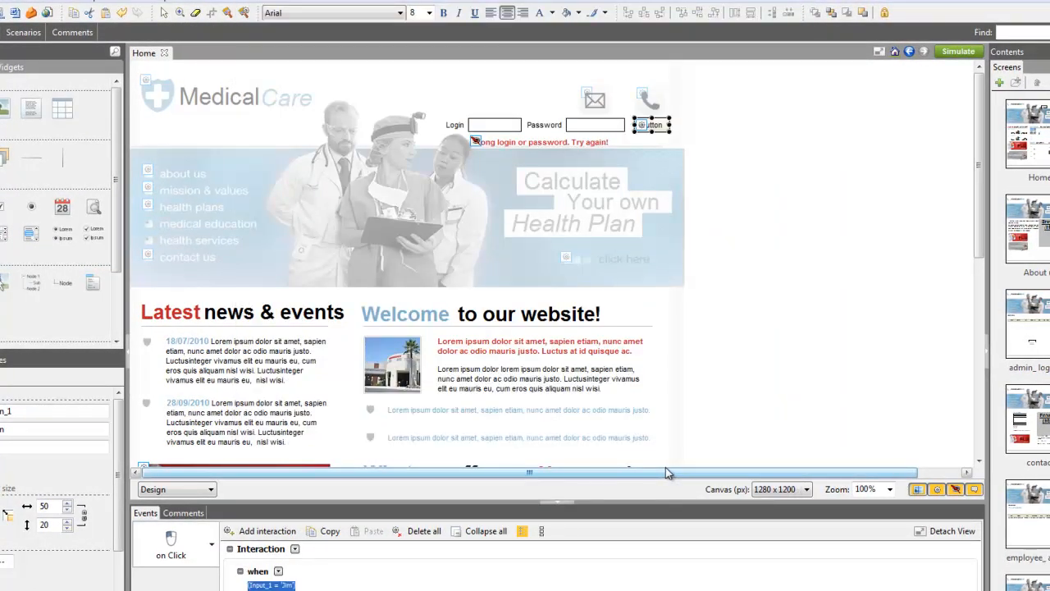
Launch the simulation and enter 12 into the login field of the running Home screen
left_click(958, 51)
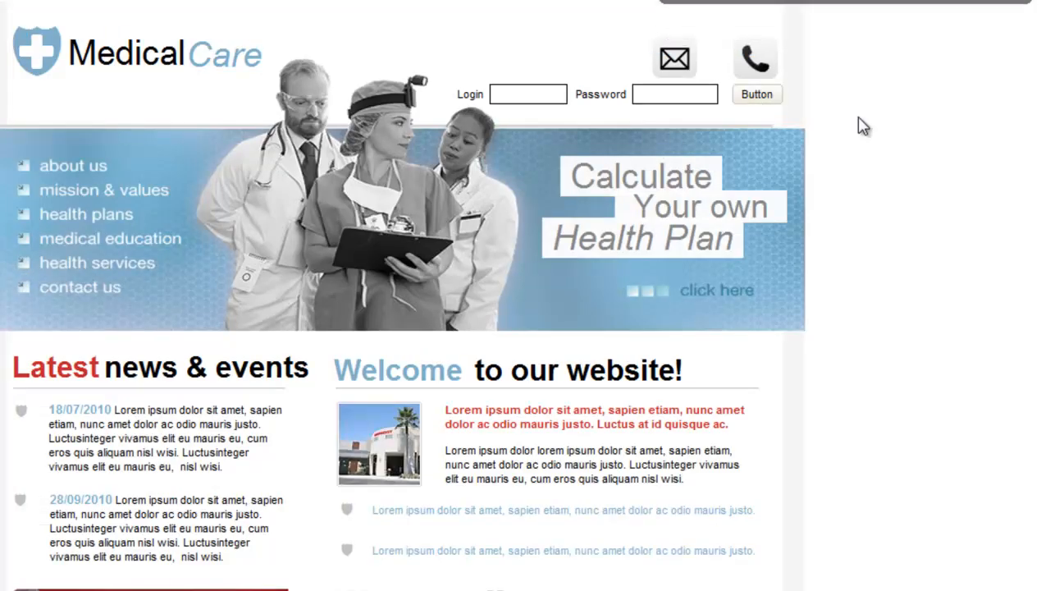
type("12")
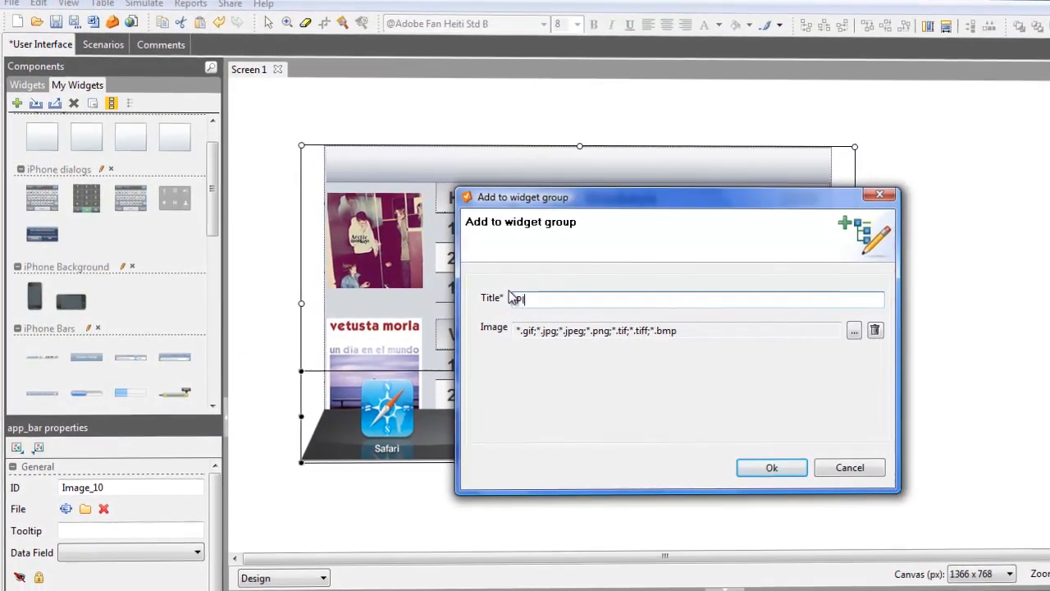
Confirm adding the selected iPhone design to the My Widgets group as a reusable widget
left_click(850, 466)
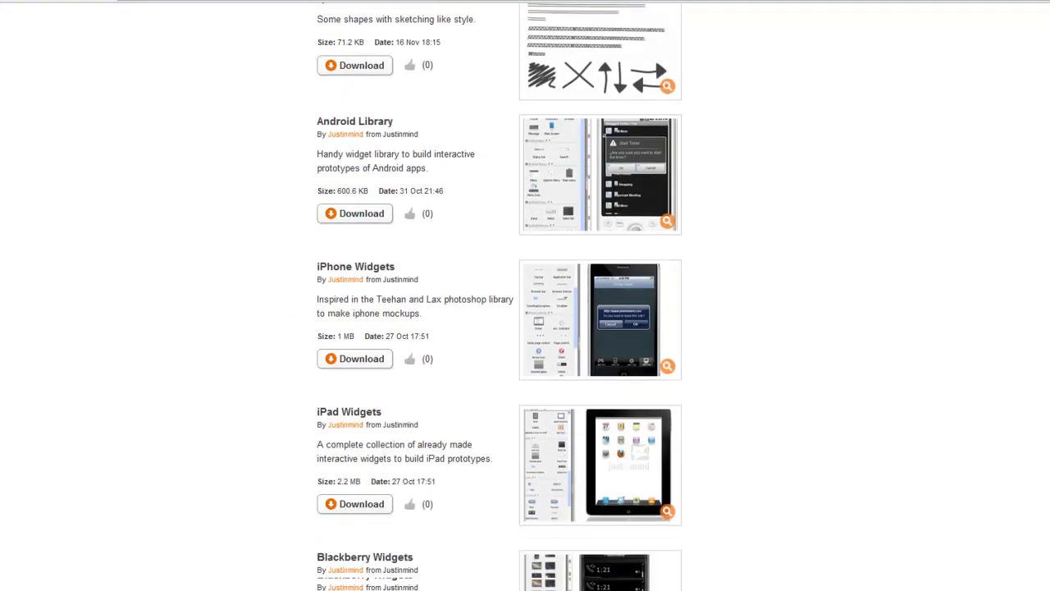
Scroll through the Justinmind site's Android, iPhone, iPad and BlackBerry widget library downloads
scroll("down", 3)
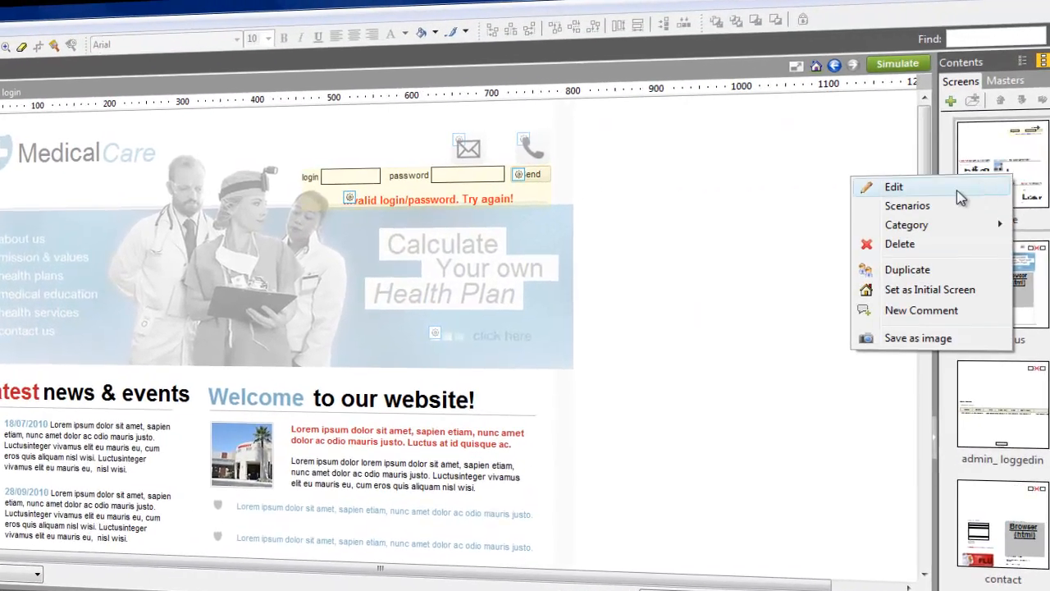
Edit the screen's settings and apply the banner_blue template for the Medical Care header
left_click(893, 187)
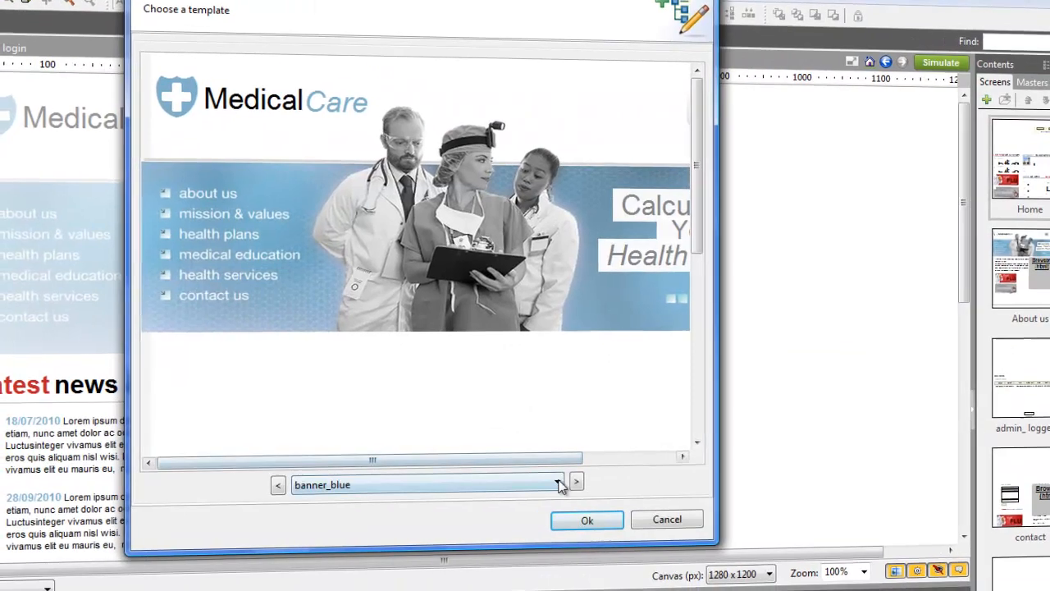
left_click(588, 518)
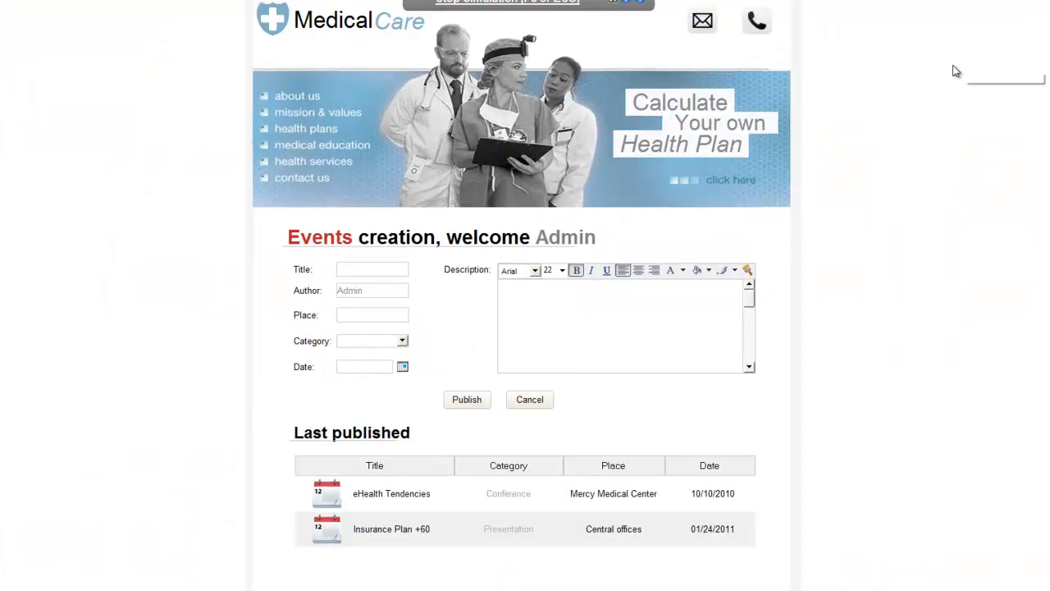
Enter title 'Severe cardi', place 'St. P' and description 'Annual cardiology congress at St. Paul.'
type("Severe cardi")
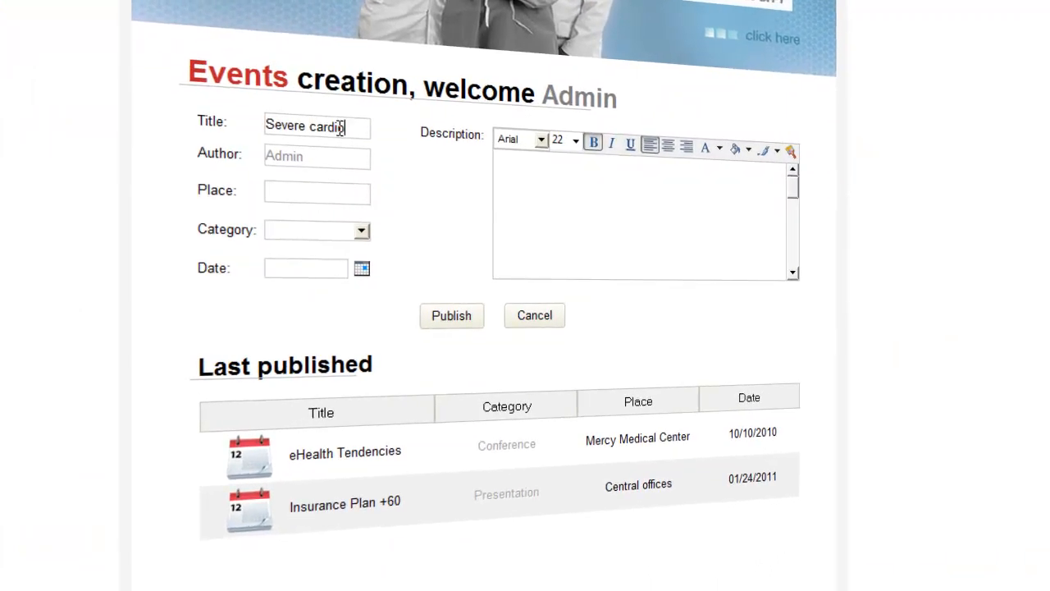
type("St. Paul Hospital")
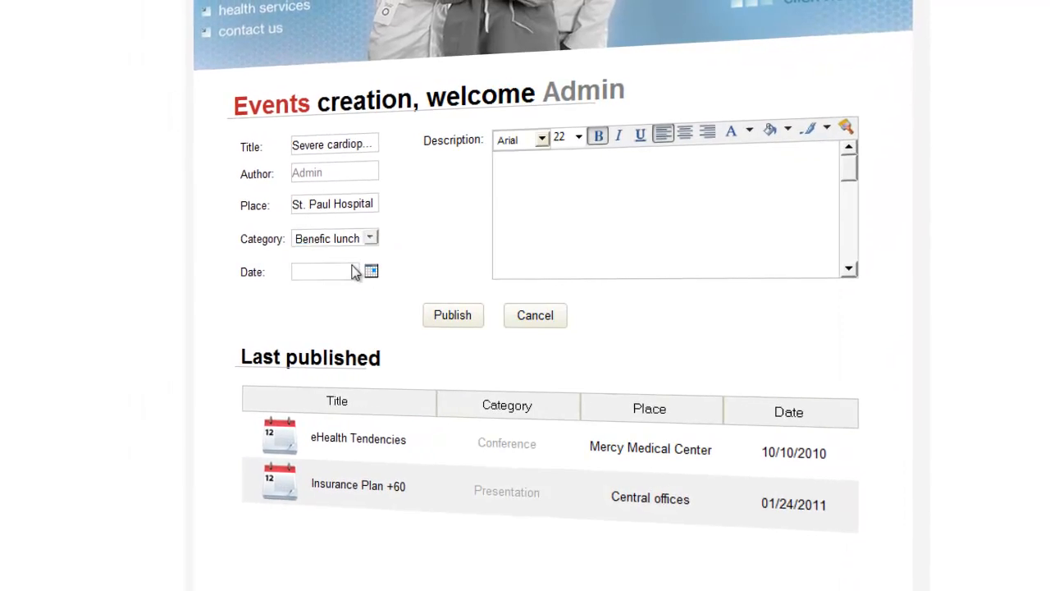
type("Annual cardiology congress at St. Paul.")
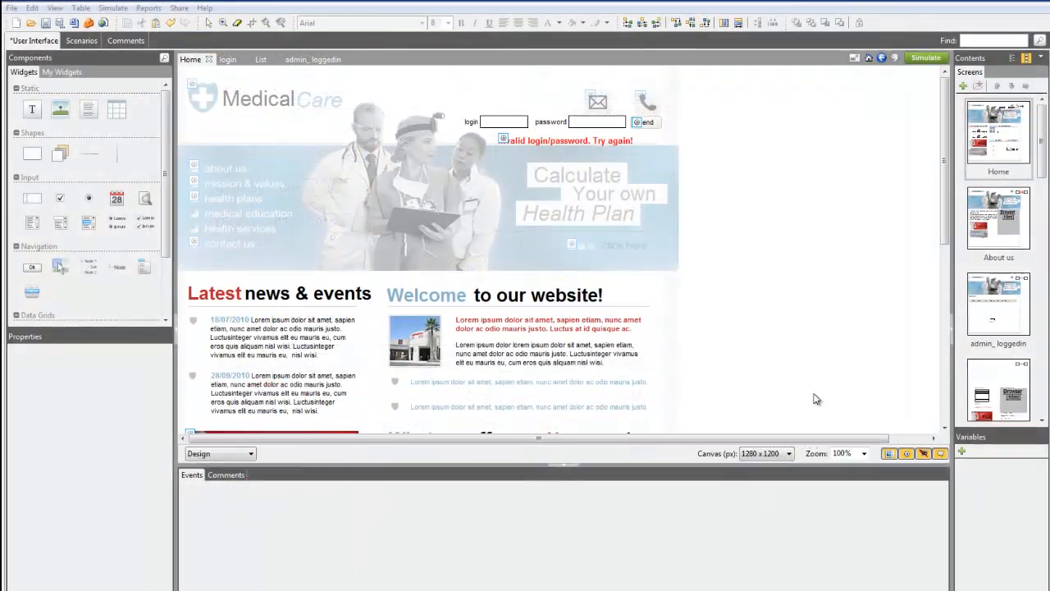
Create the Login_name variable and take it to link with the login input
left_click(961, 451)
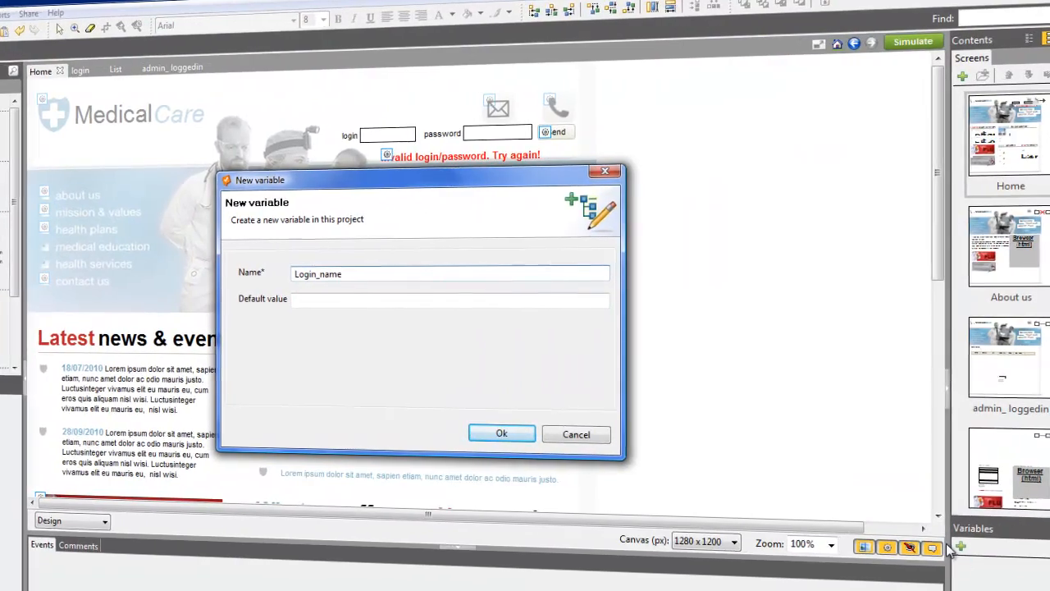
left_click(502, 433)
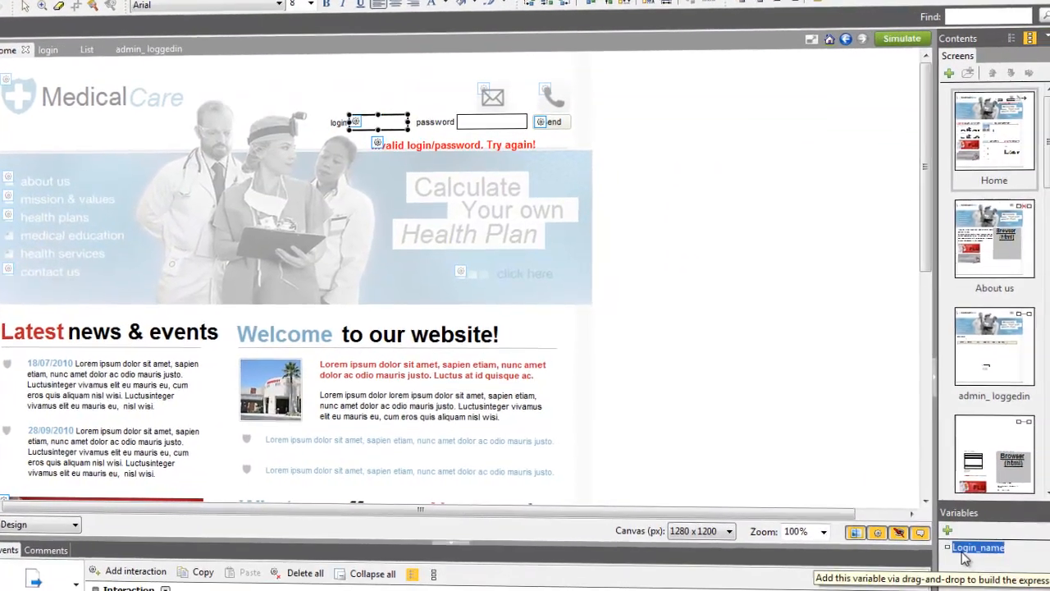
left_click(901, 38)
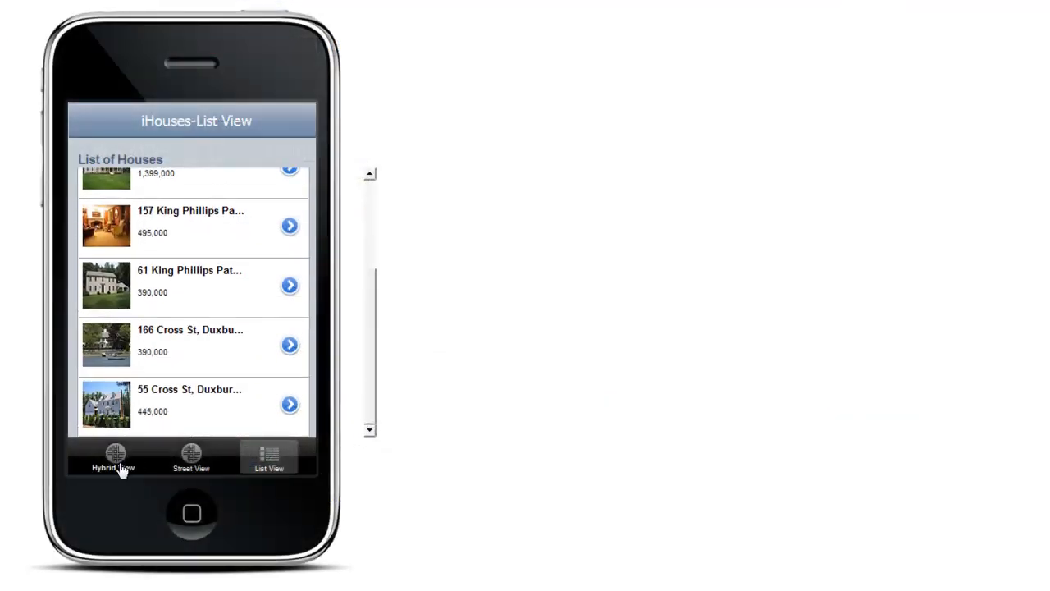
Tap the Street View tab to show the iHouses listings on the map
left_click(190, 456)
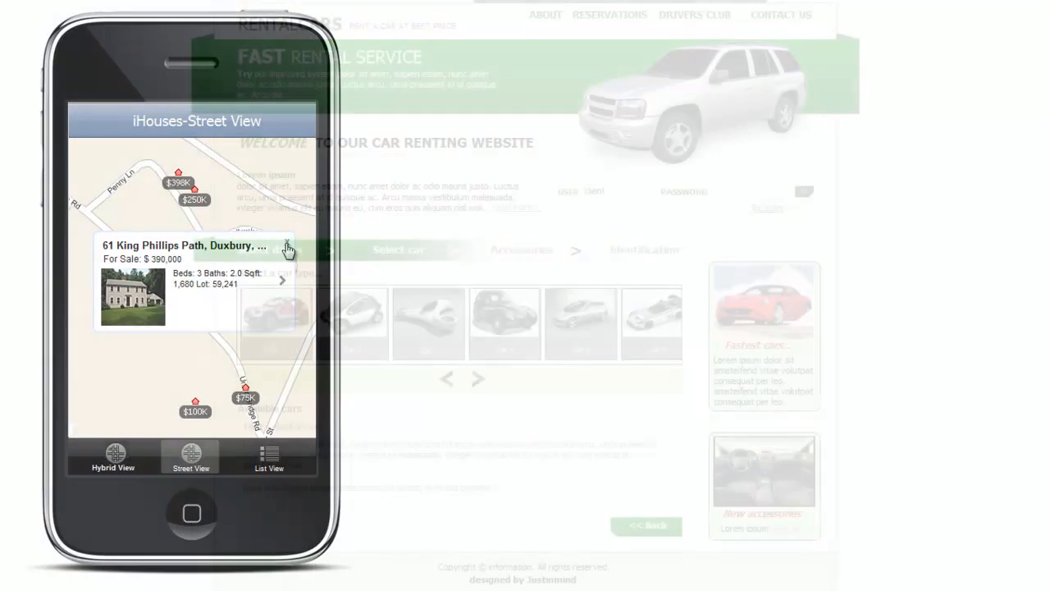